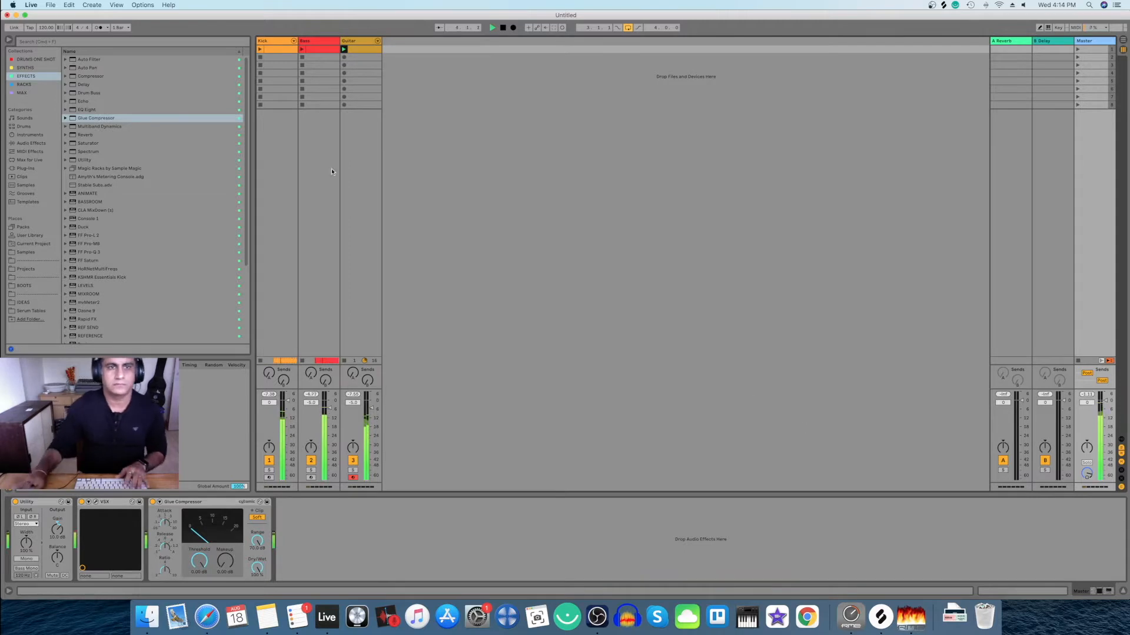
Select the Guitar track to show the Ambi Reversible Guitar in Device View.
left_click(361, 41)
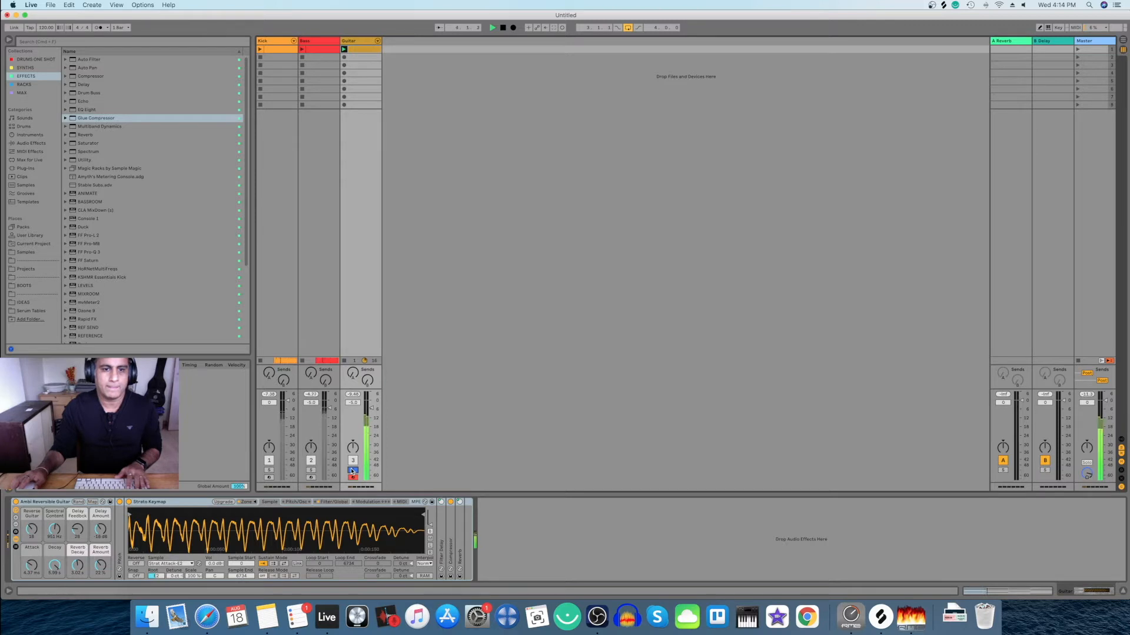
double_click(344, 49)
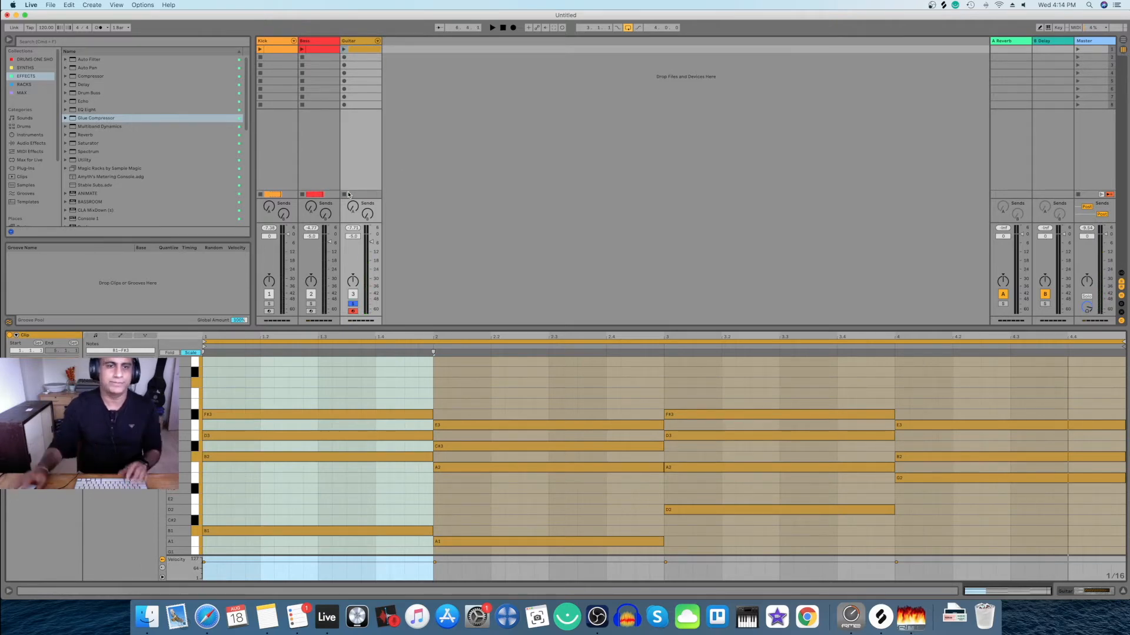
left_click(360, 40)
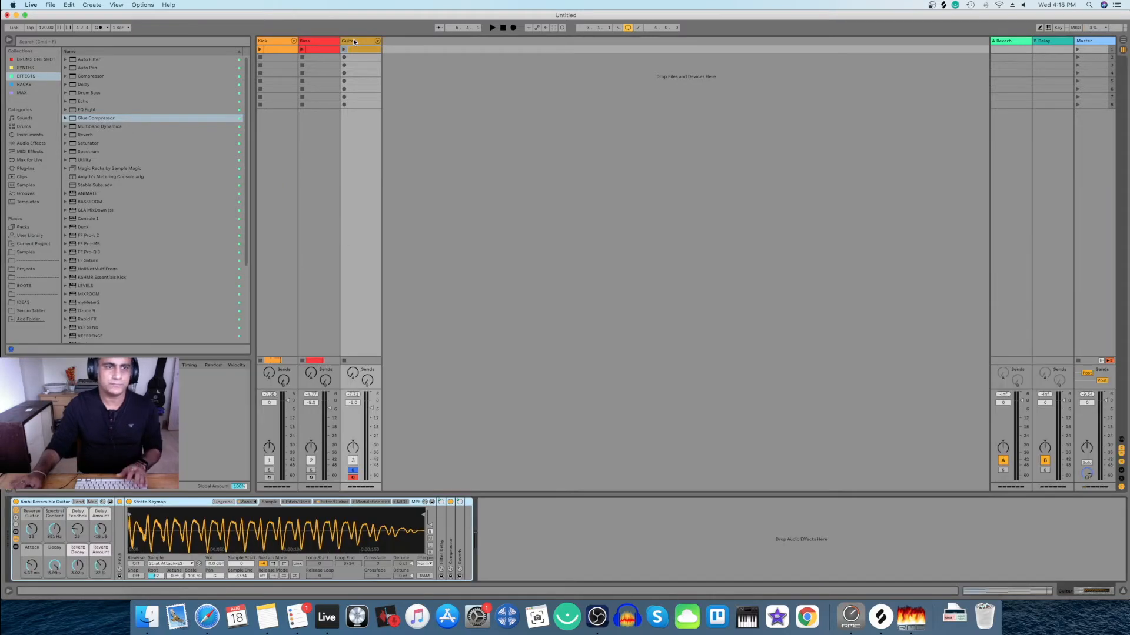
Start adding the Arpeggiator from MIDI Effects to the Guitar track.
left_click(29, 151)
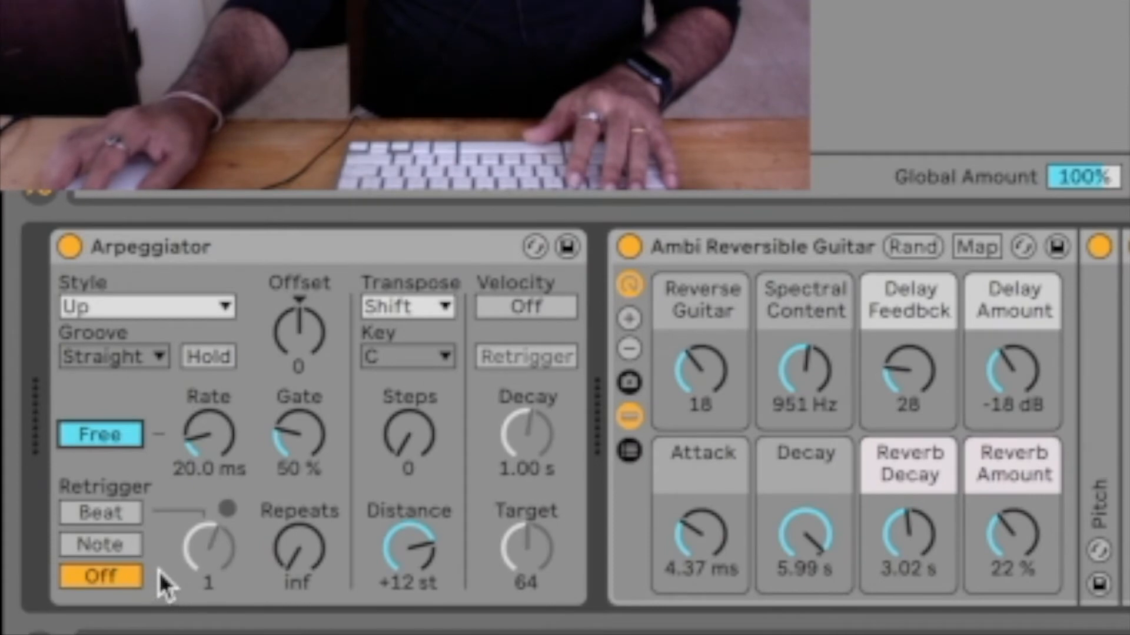
mouse_move(306, 566)
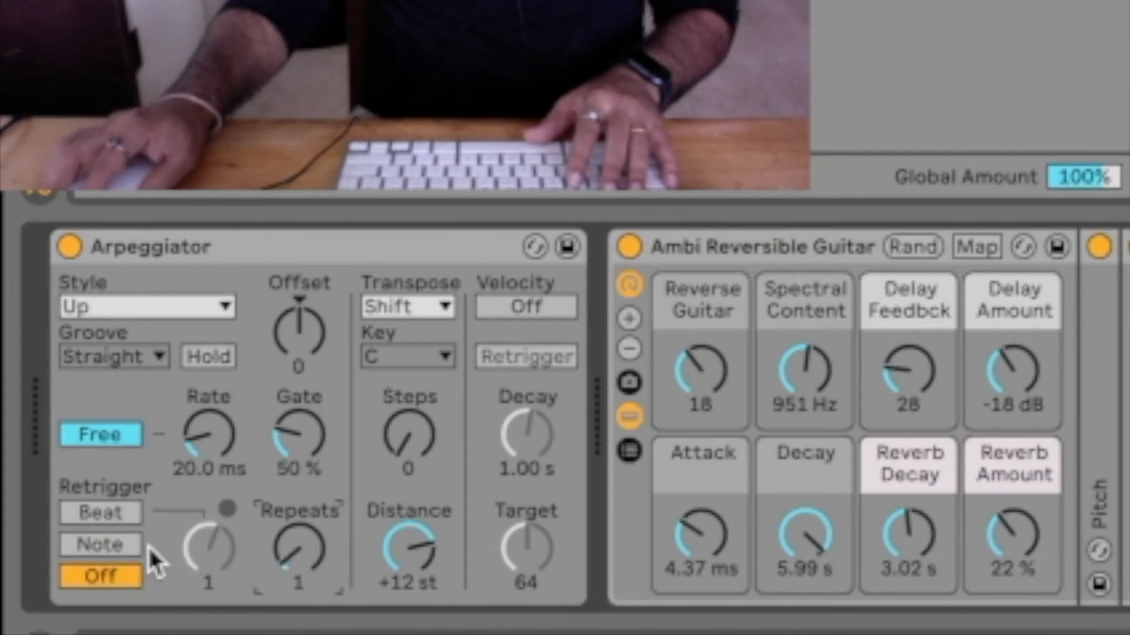
left_click(99, 543)
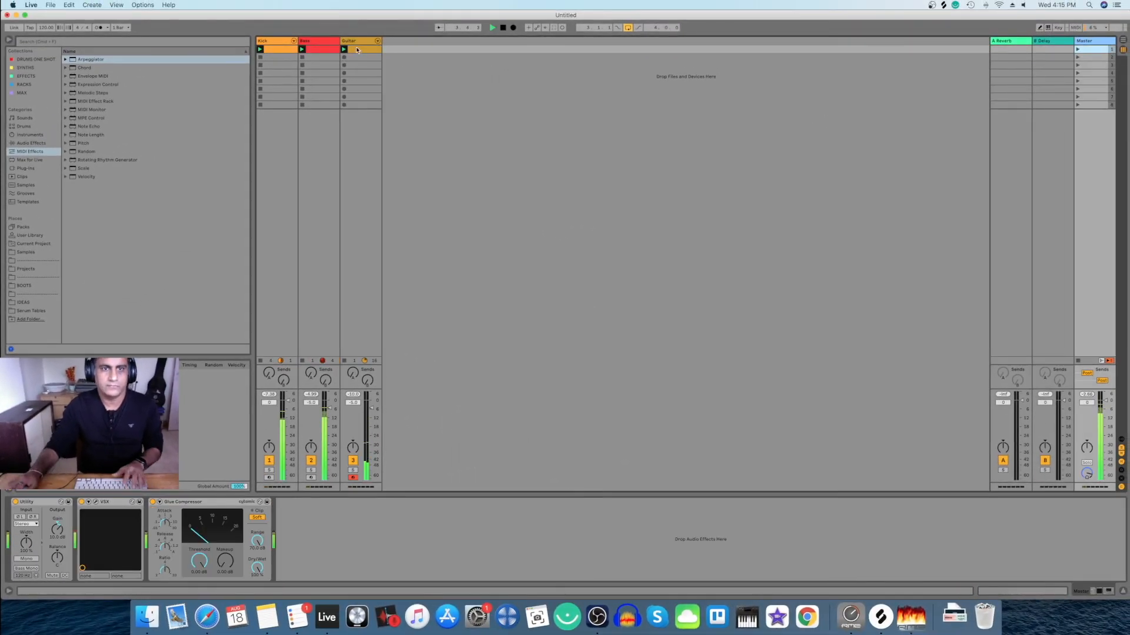
Select the Guitar track to show the Arpeggiator feeding the reversible guitar.
left_click(361, 41)
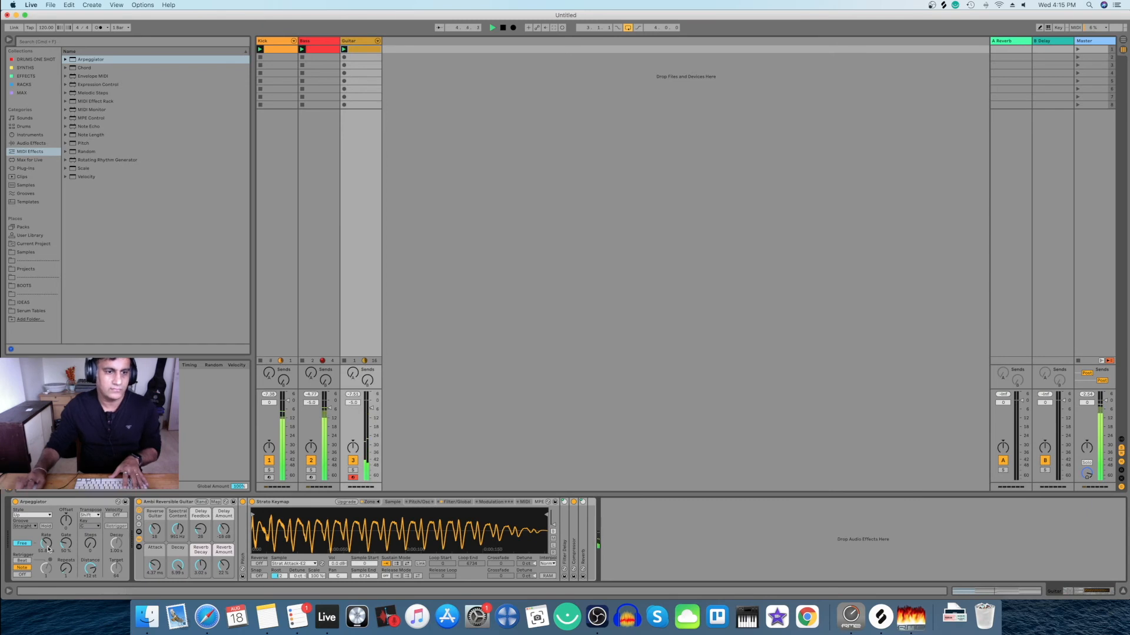